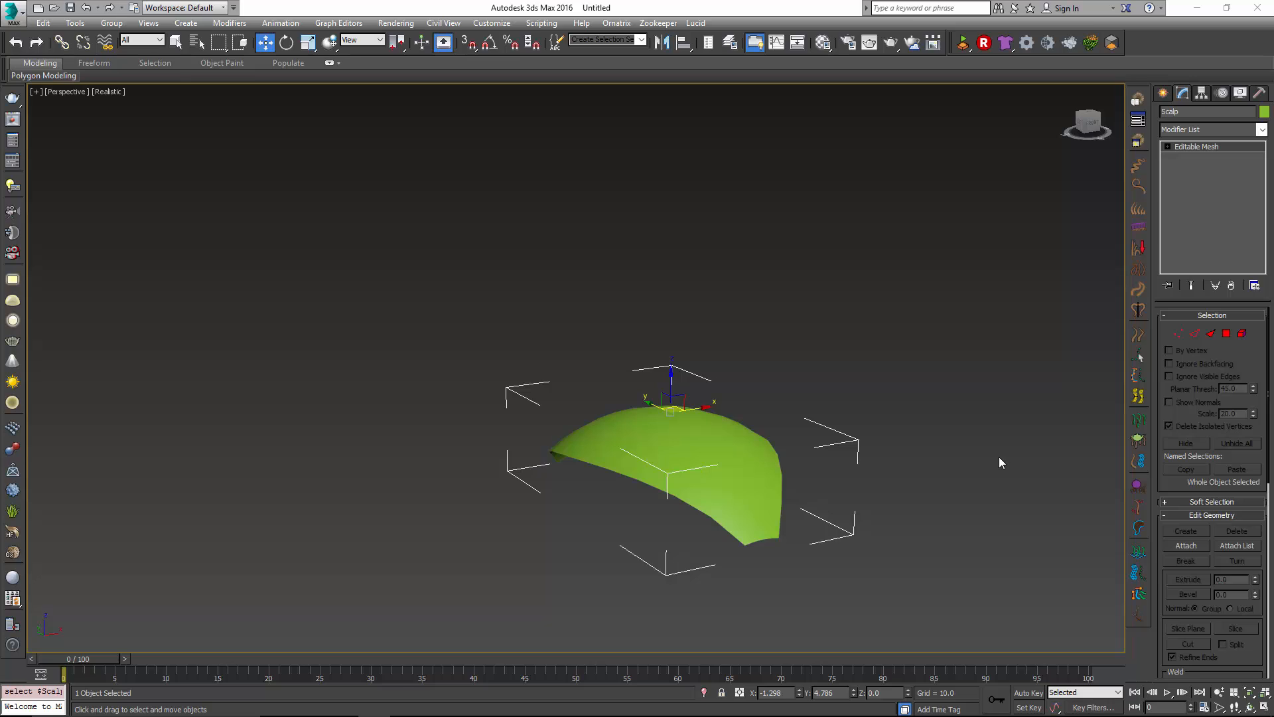
mouse_move(974, 466)
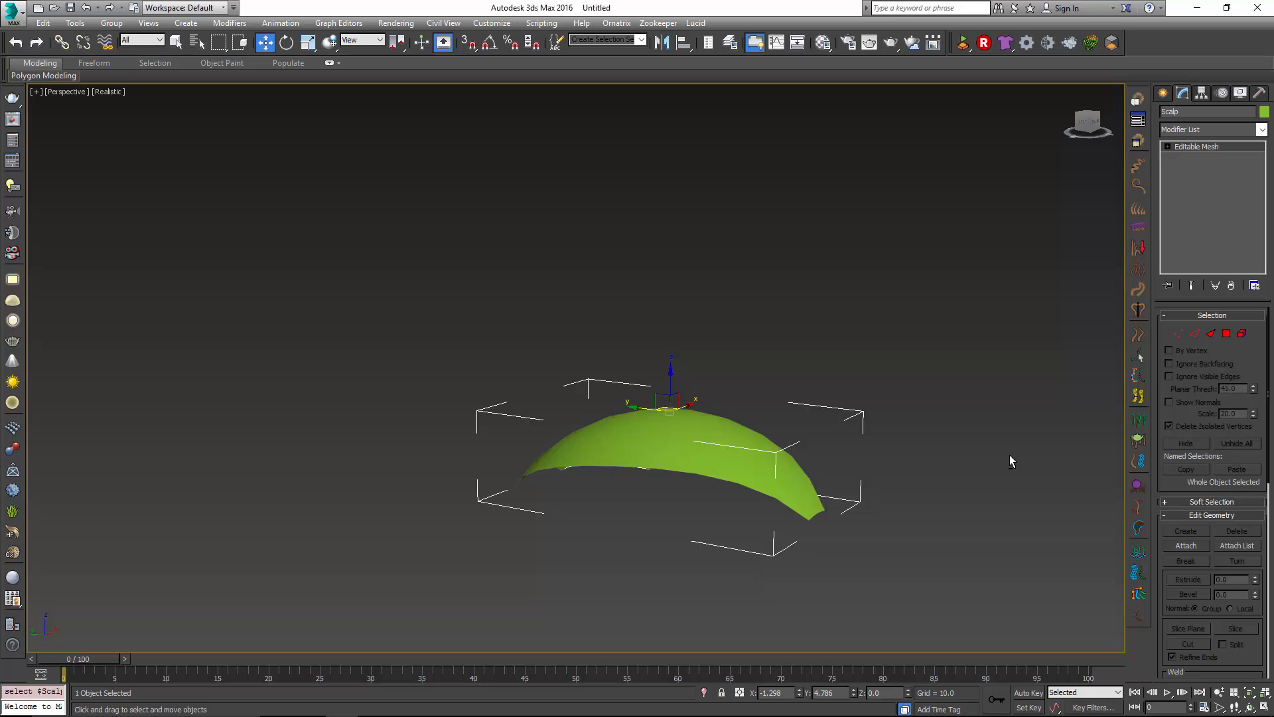
mouse_move(1121, 128)
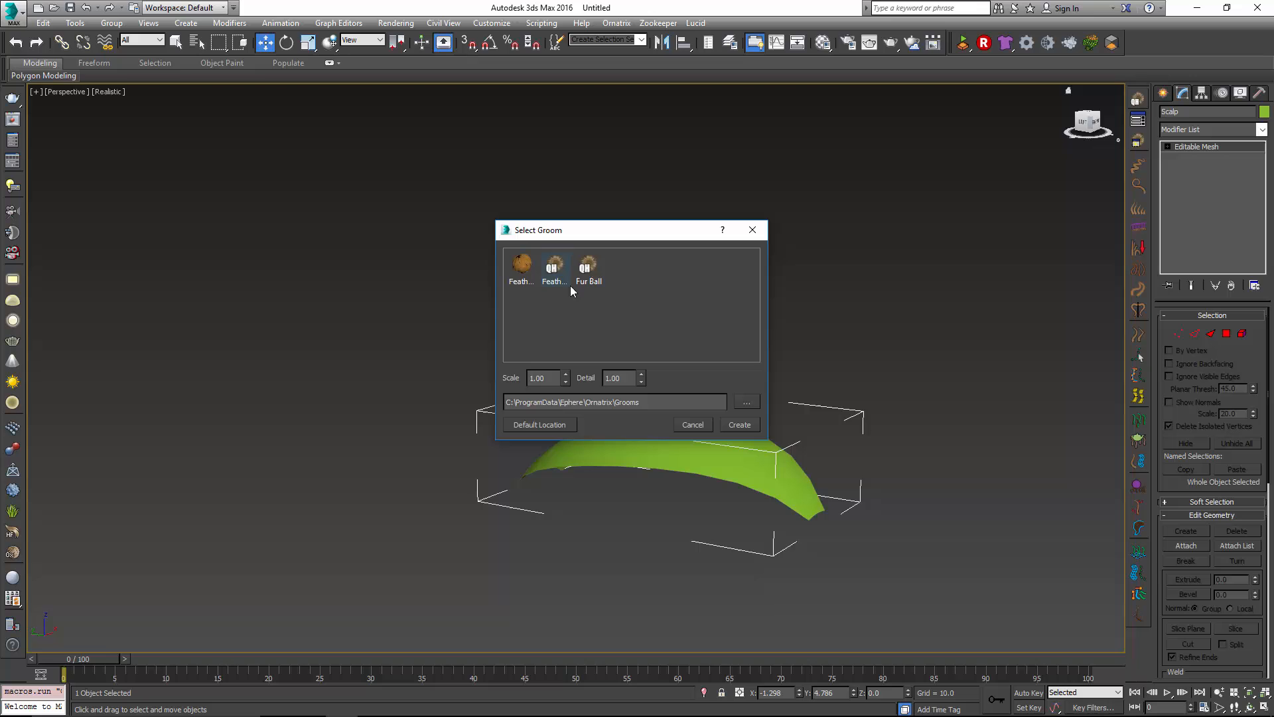
Grow an Ornatrix Fur Ball groom over the curved scalp mesh.
click(586, 268)
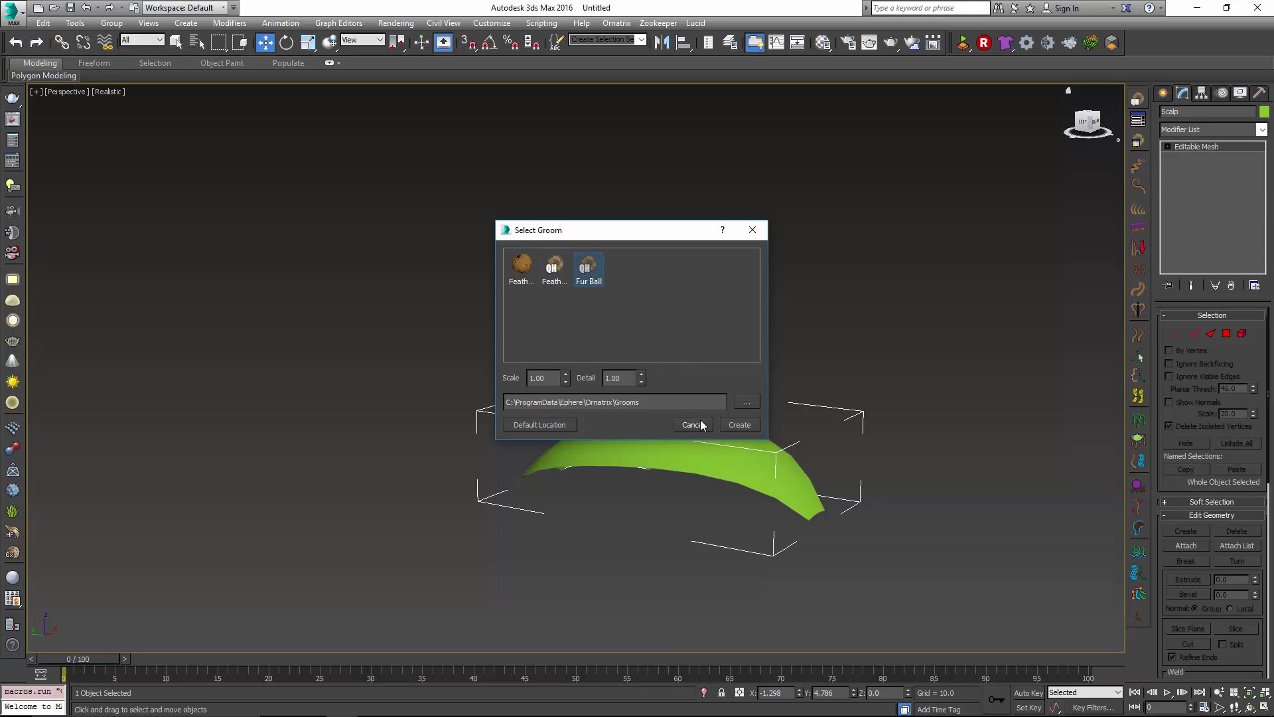
click(738, 423)
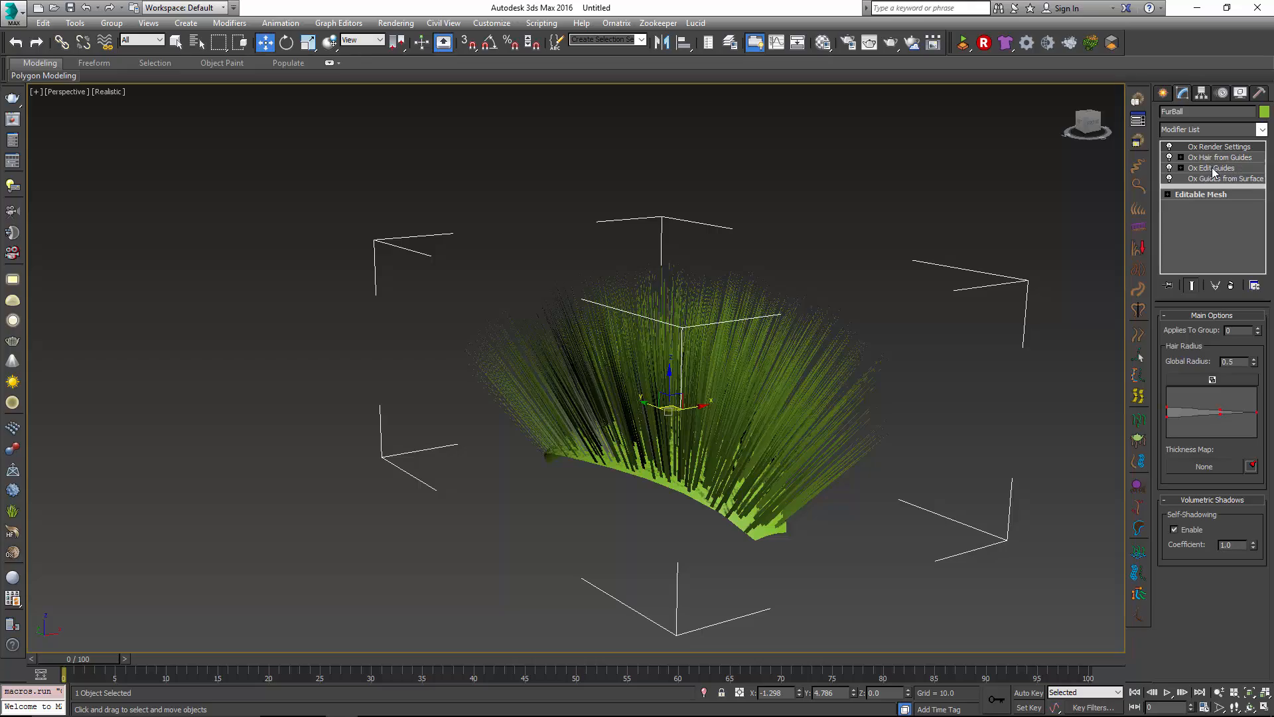
Select Ox Edit Guides, enable root selection, and open the Group Channel dropdown.
click(1210, 168)
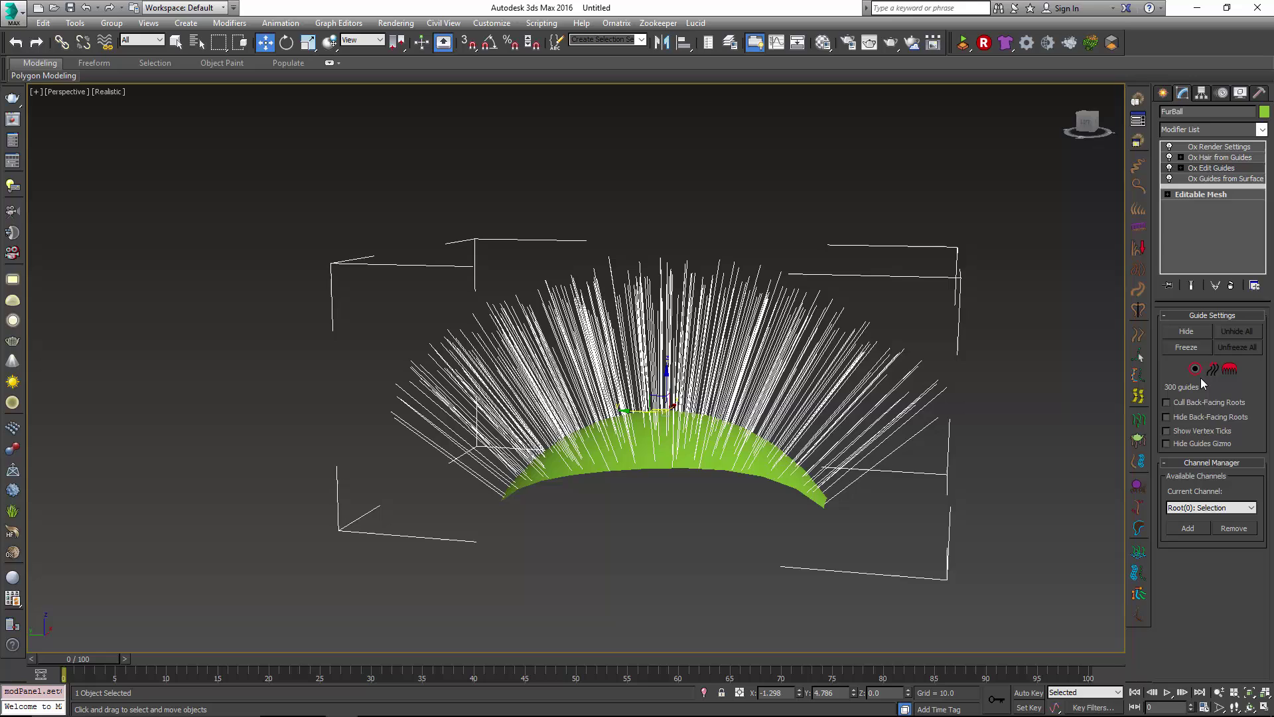
click(1210, 167)
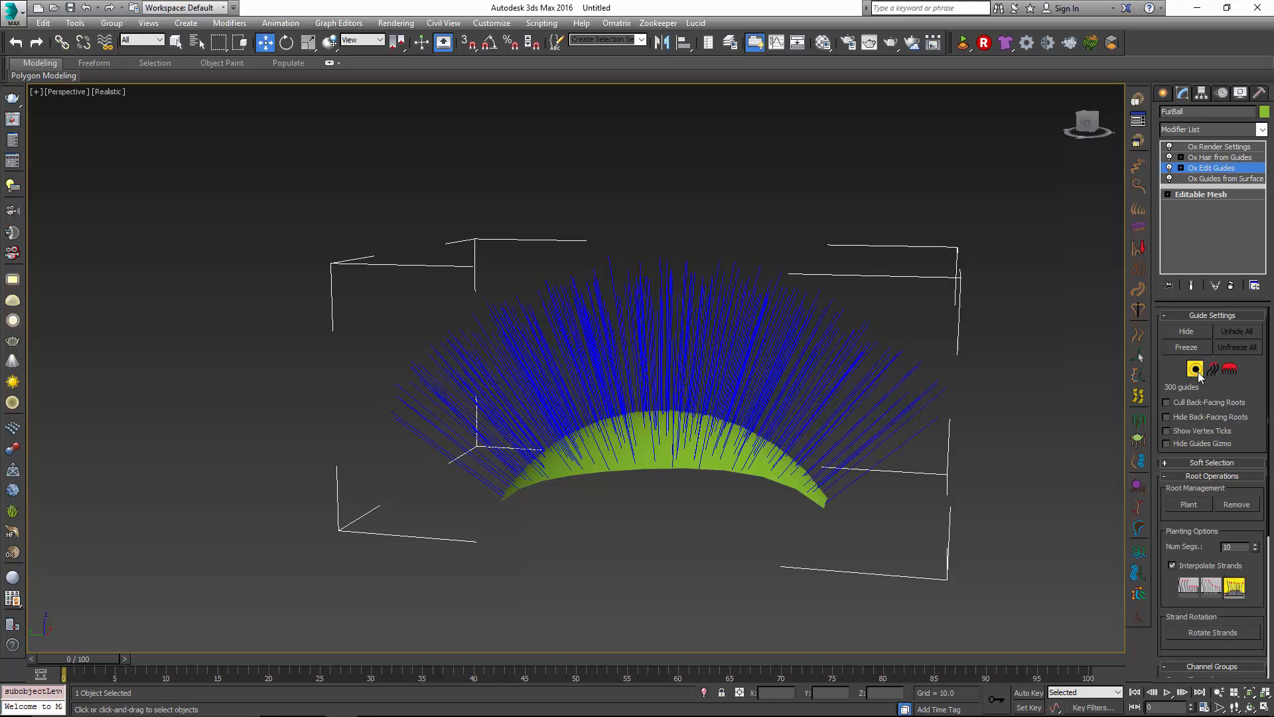
scroll(down, 3)
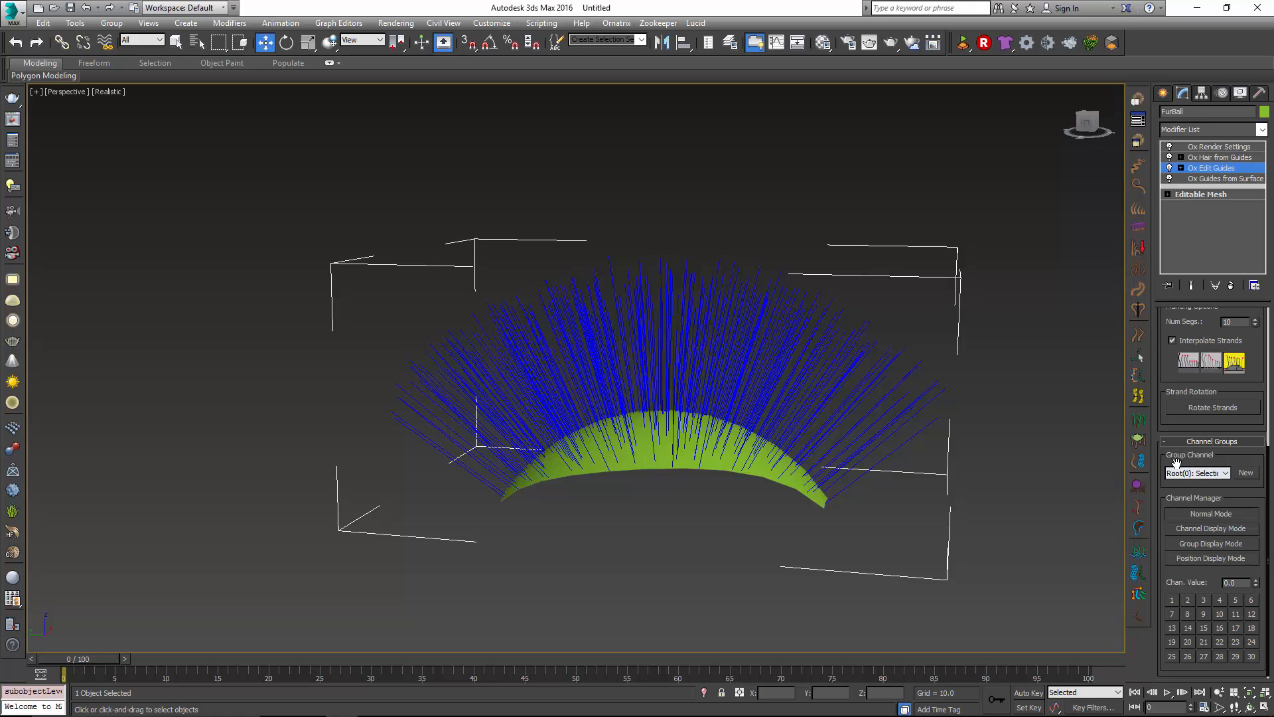
click(1195, 473)
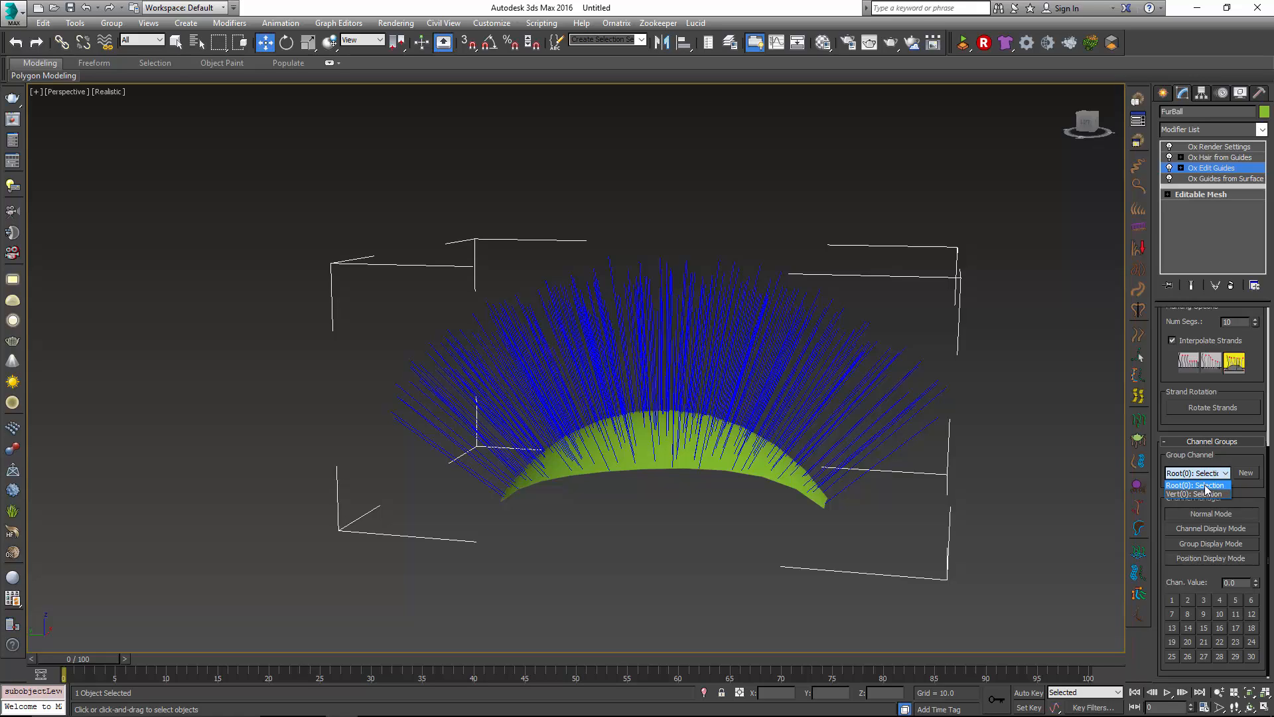
mouse_move(1196, 494)
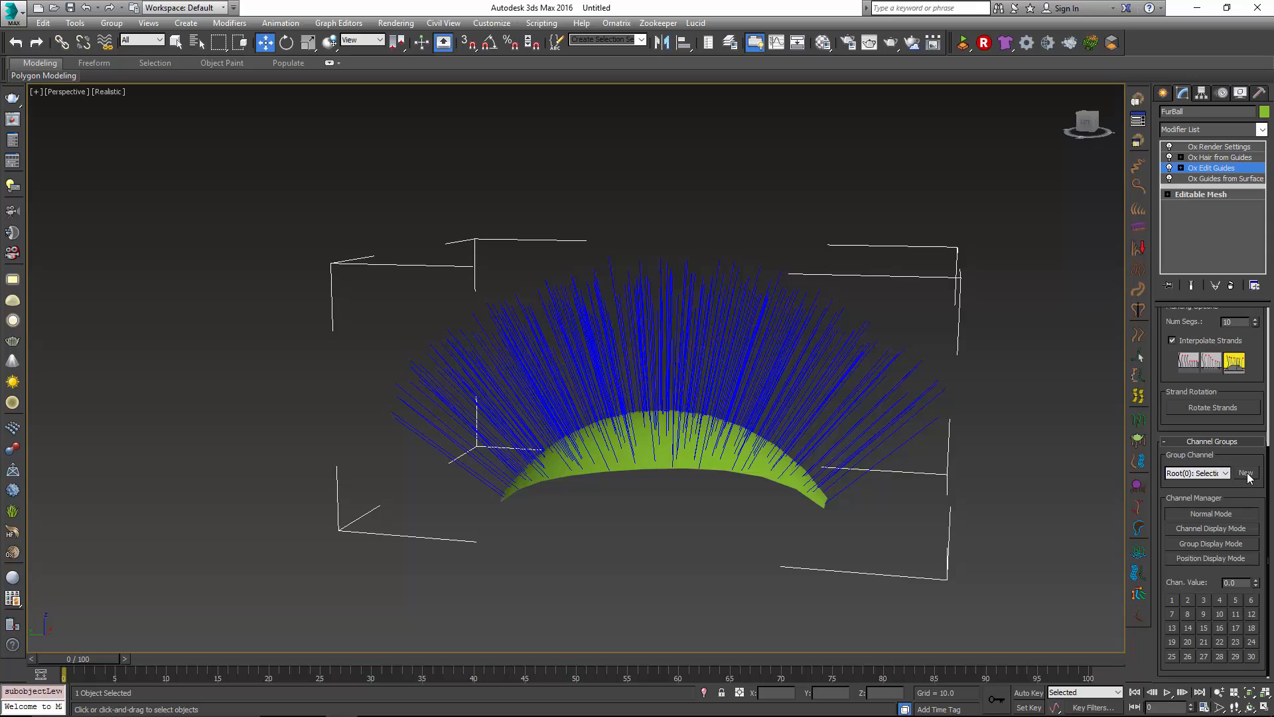
Add a new Root(1): Groups channel and make it the current group channel.
click(1246, 473)
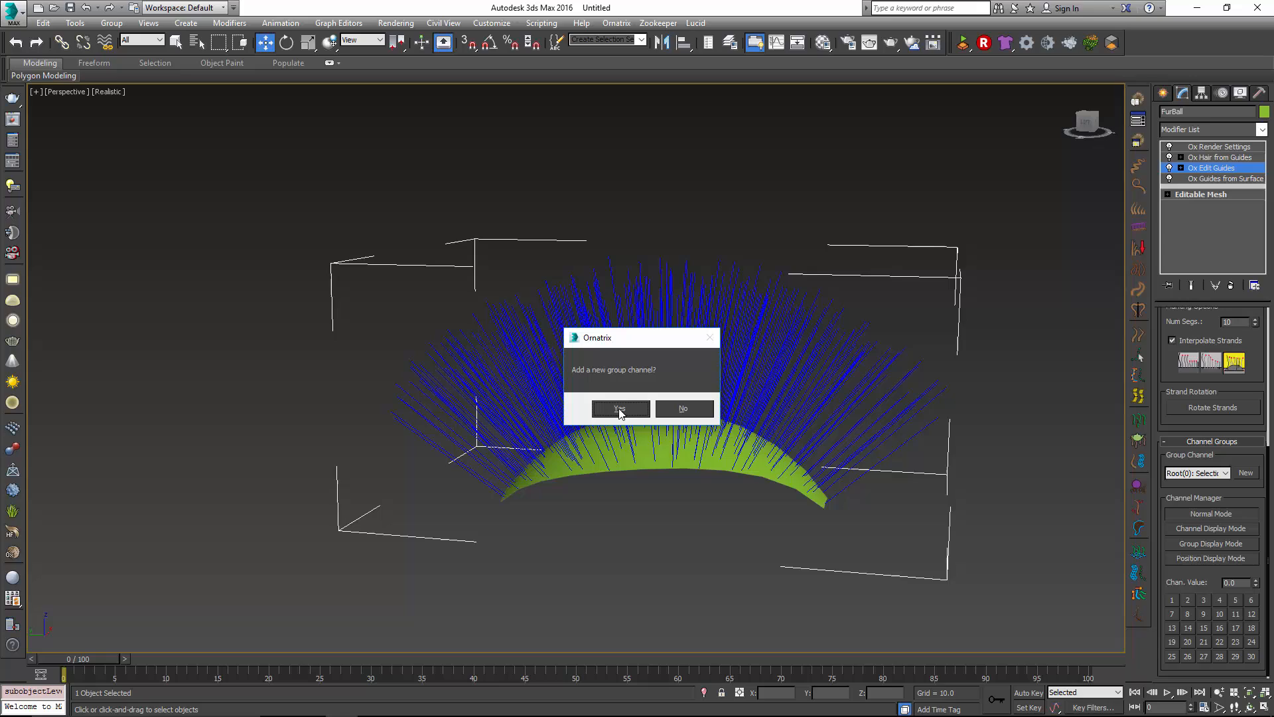
click(620, 408)
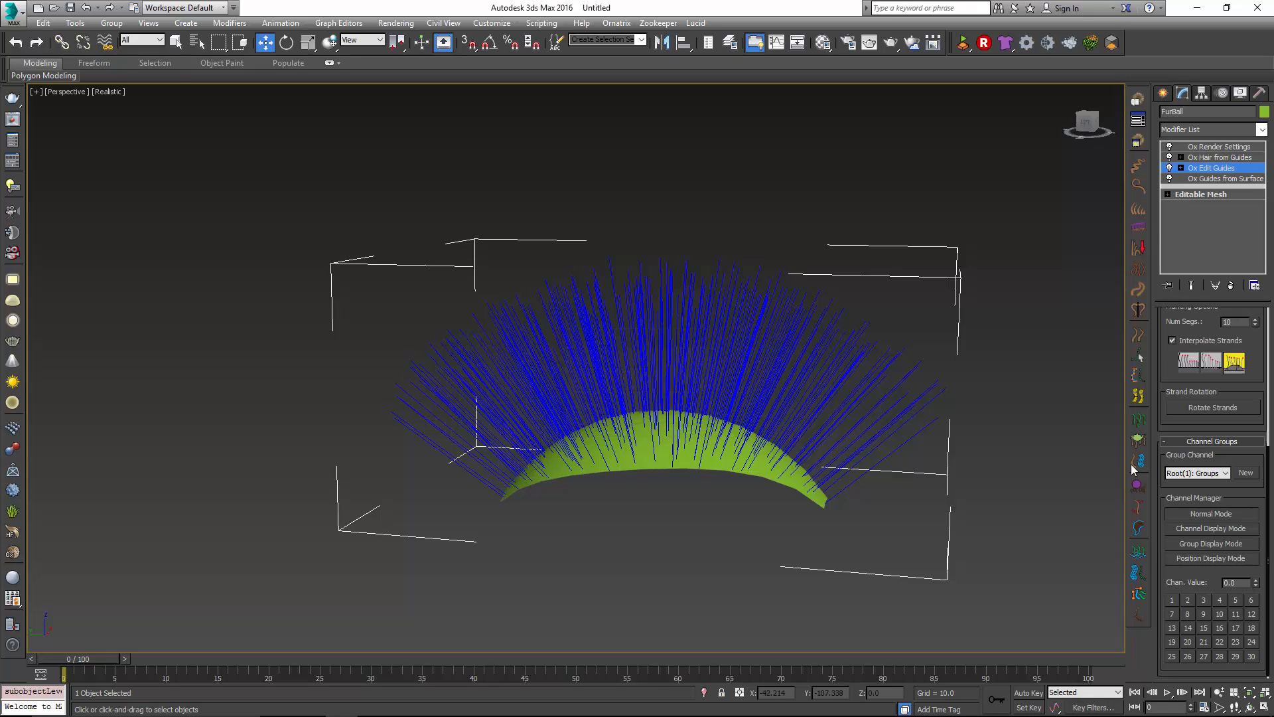
click(1197, 473)
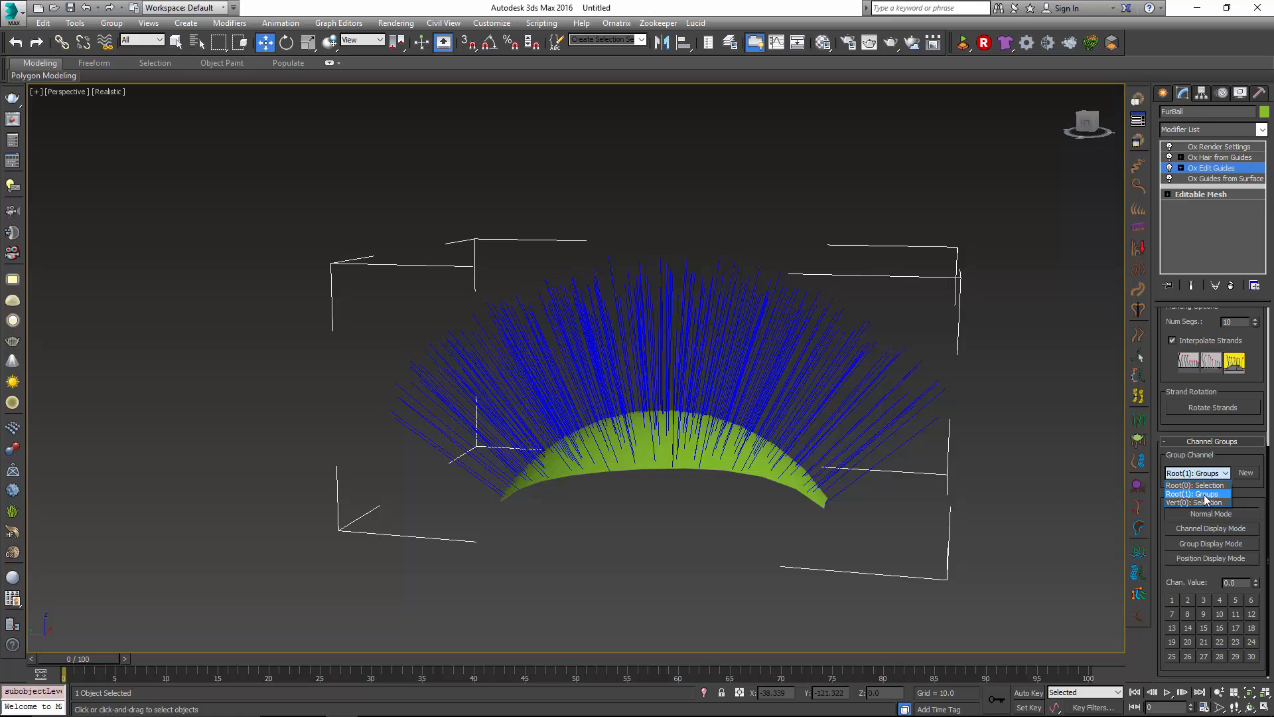
click(1196, 493)
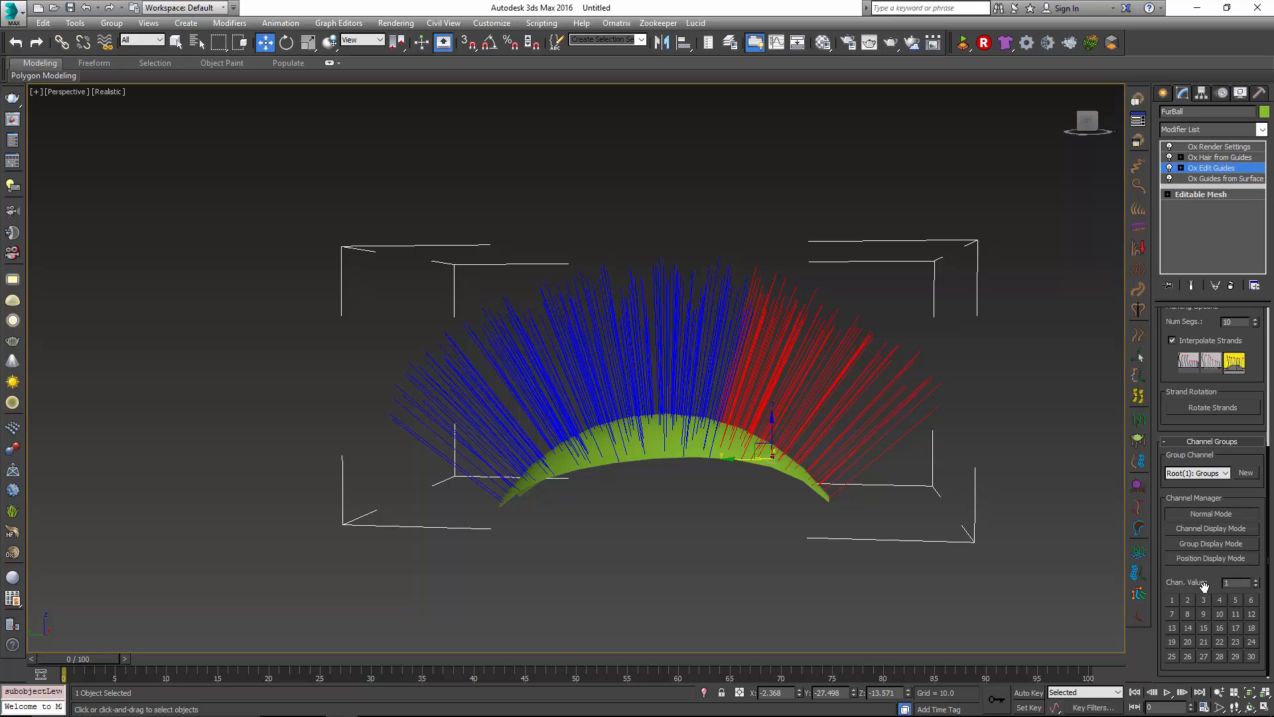
Assign the right, middle and left guide roots to groups 1, 2 and 3.
click(1171, 600)
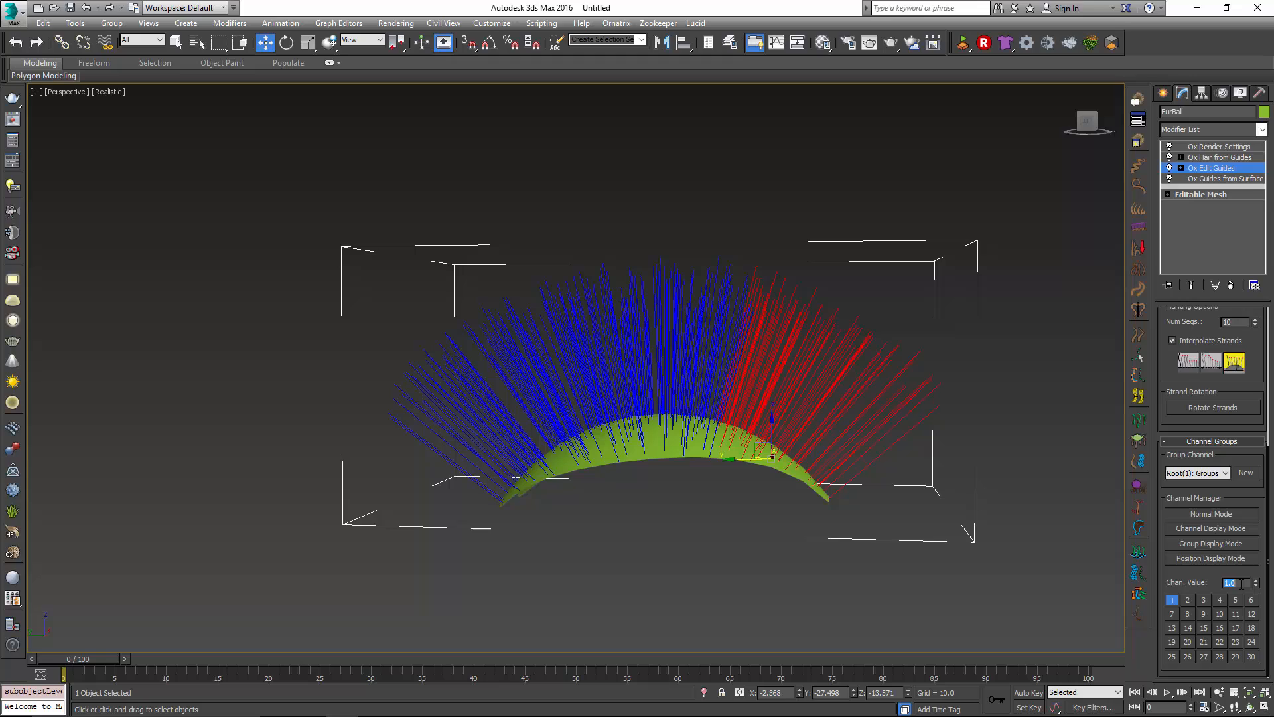
mouse_move(811, 239)
text(0)
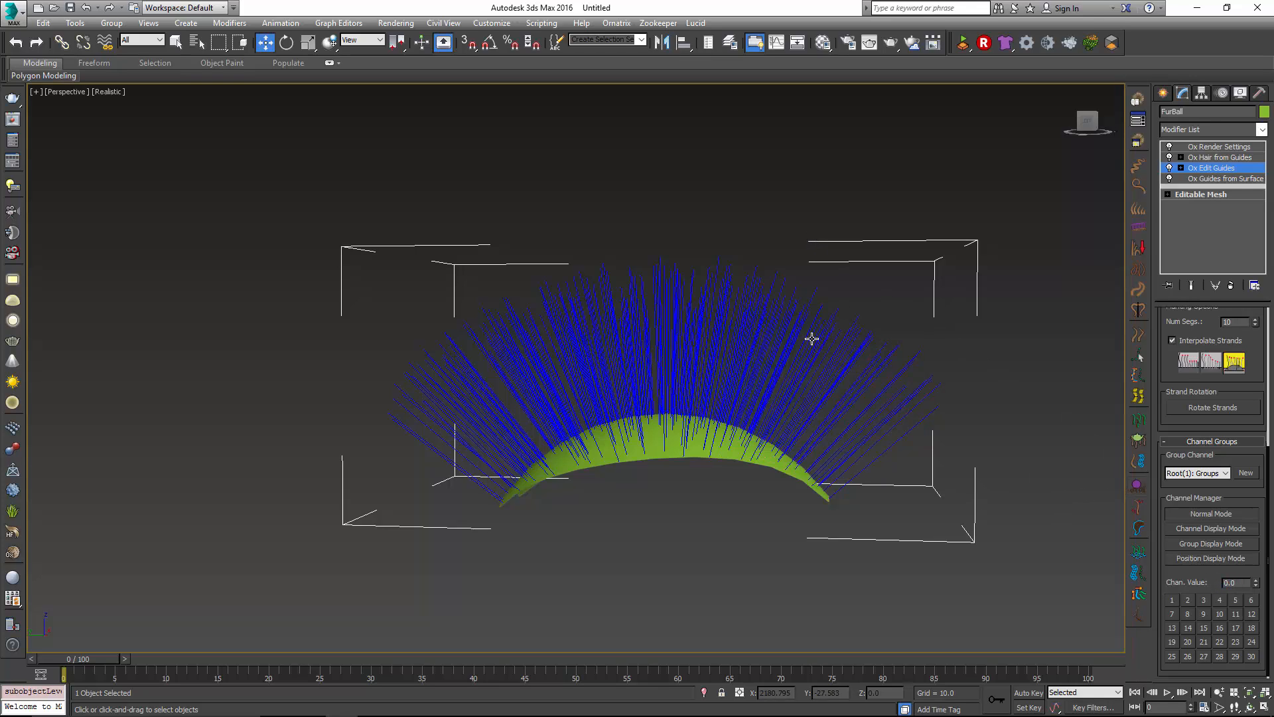
click(1212, 543)
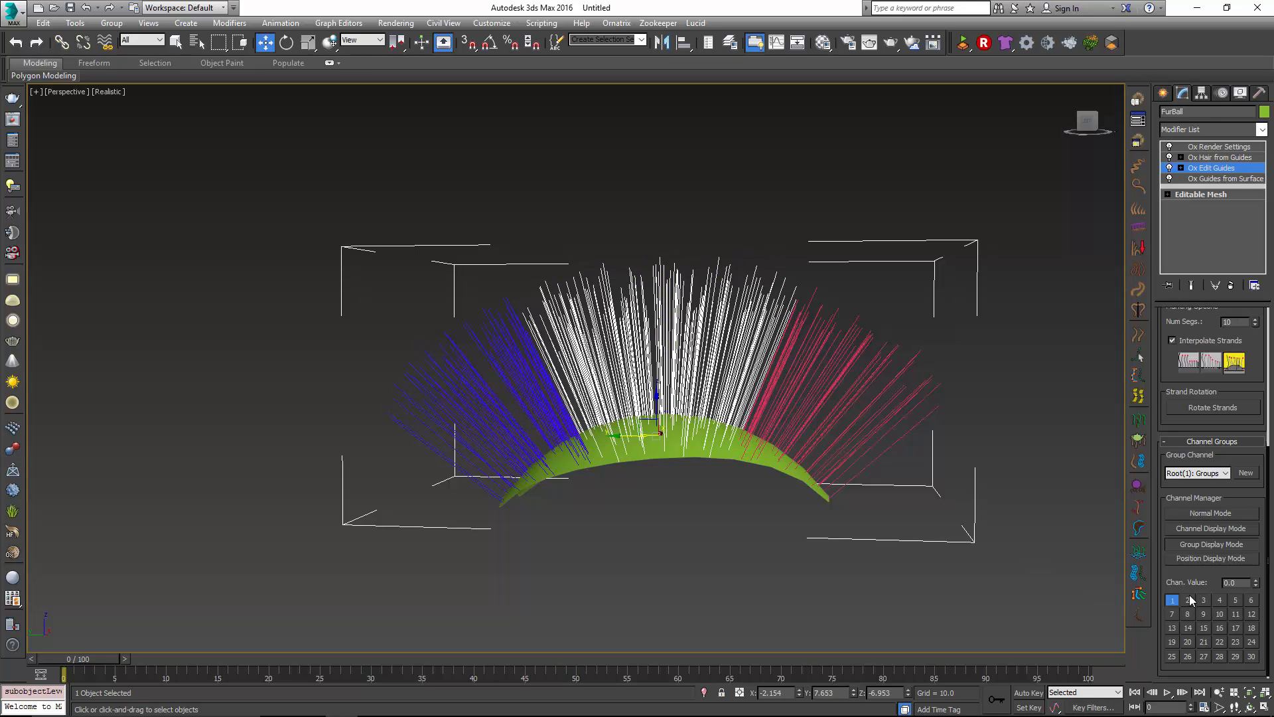
click(1187, 600)
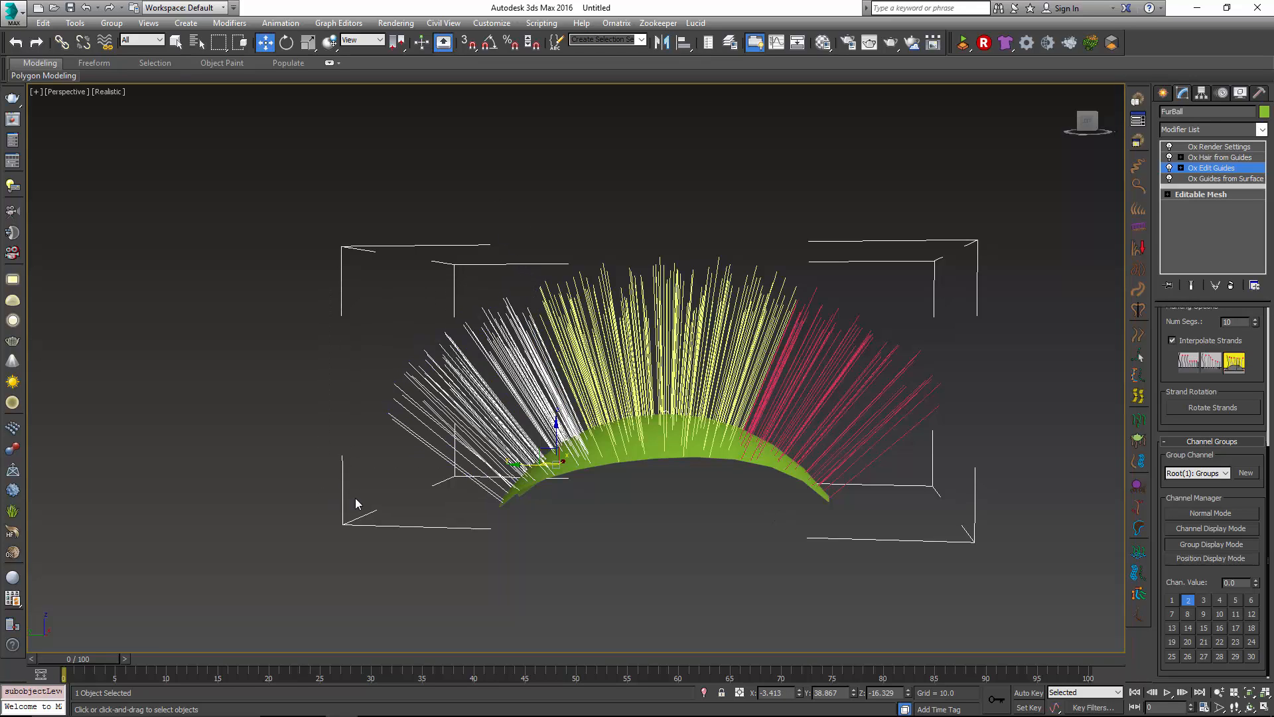
click(1202, 600)
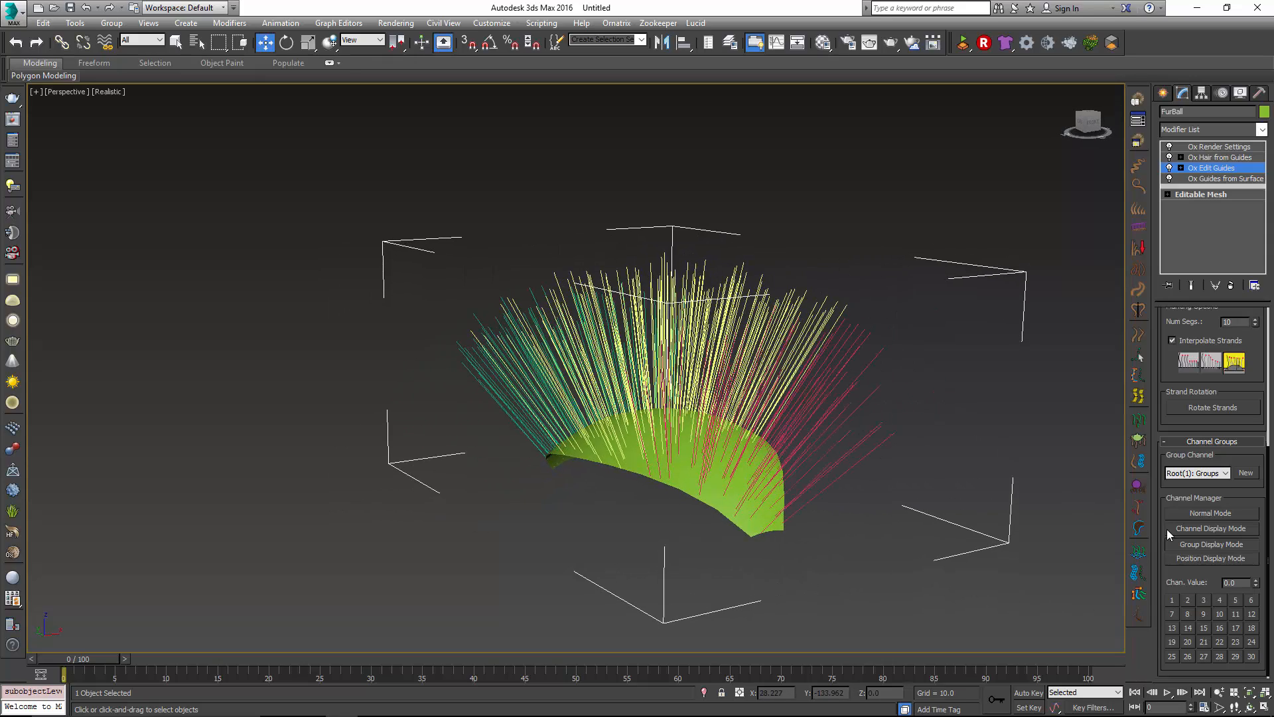
Return to the Ox Edit Guides modifier in the hair stack.
click(1209, 513)
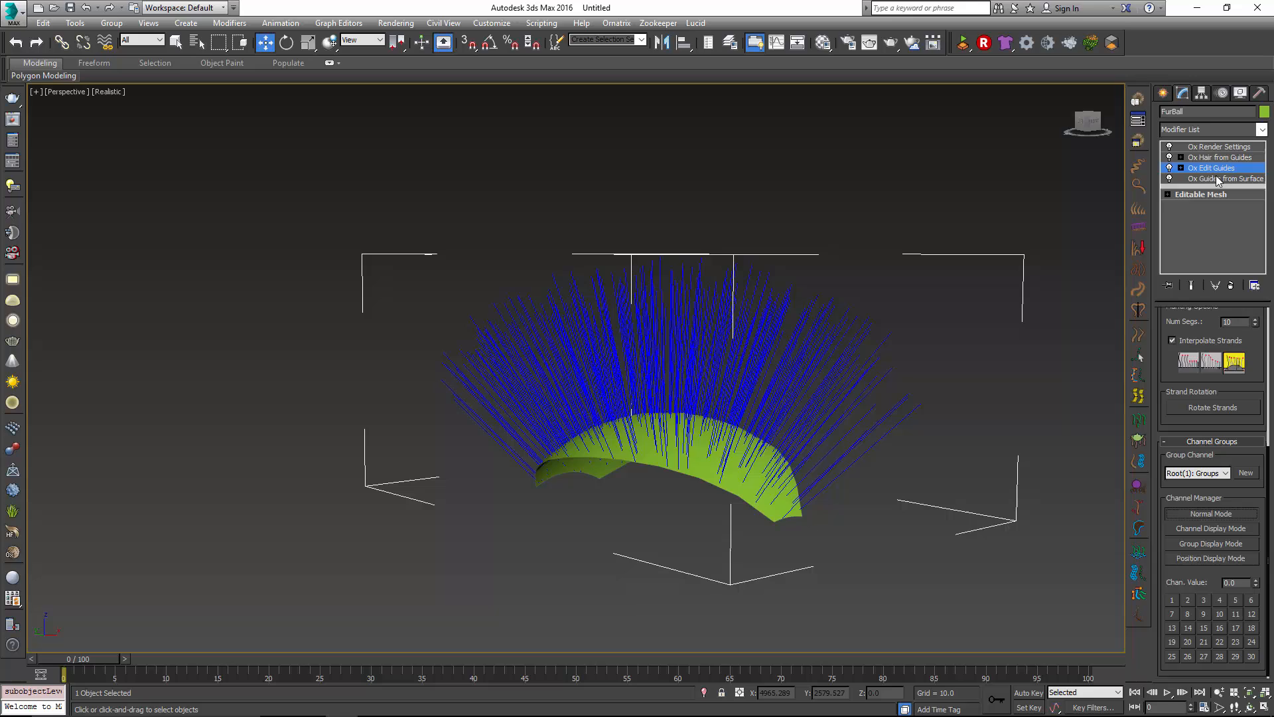
click(1210, 167)
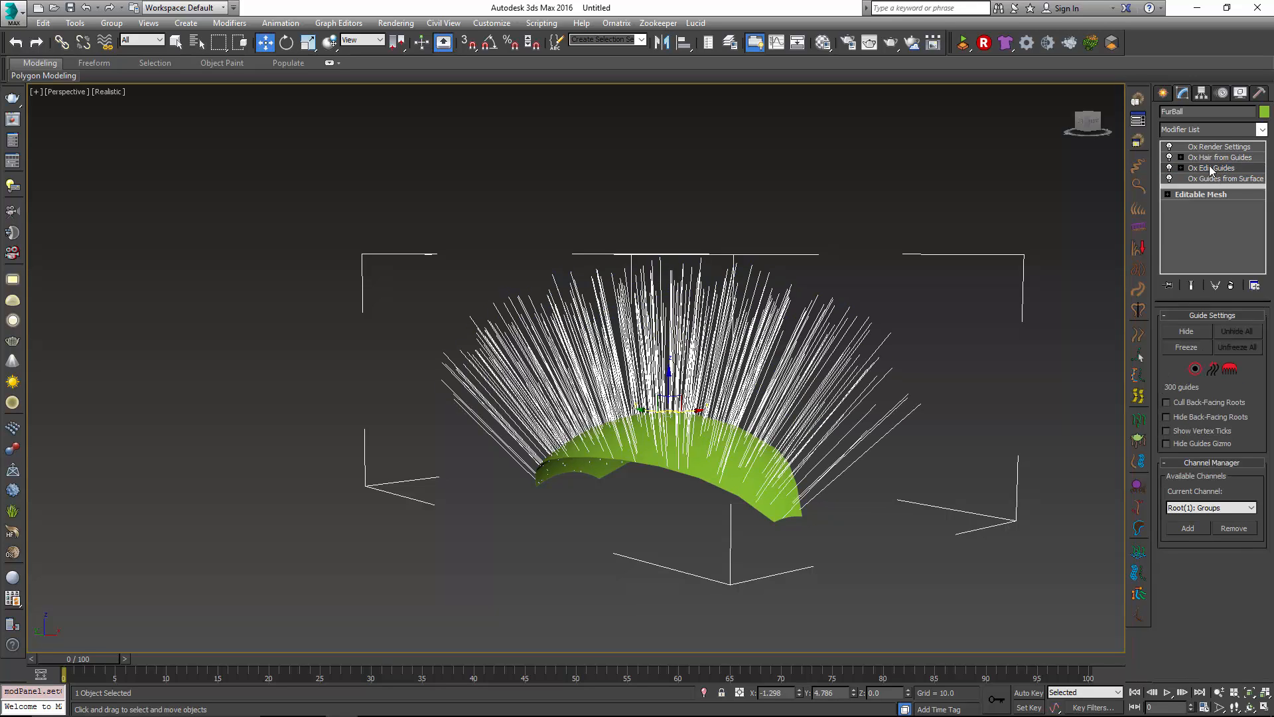
mouse_move(1139, 168)
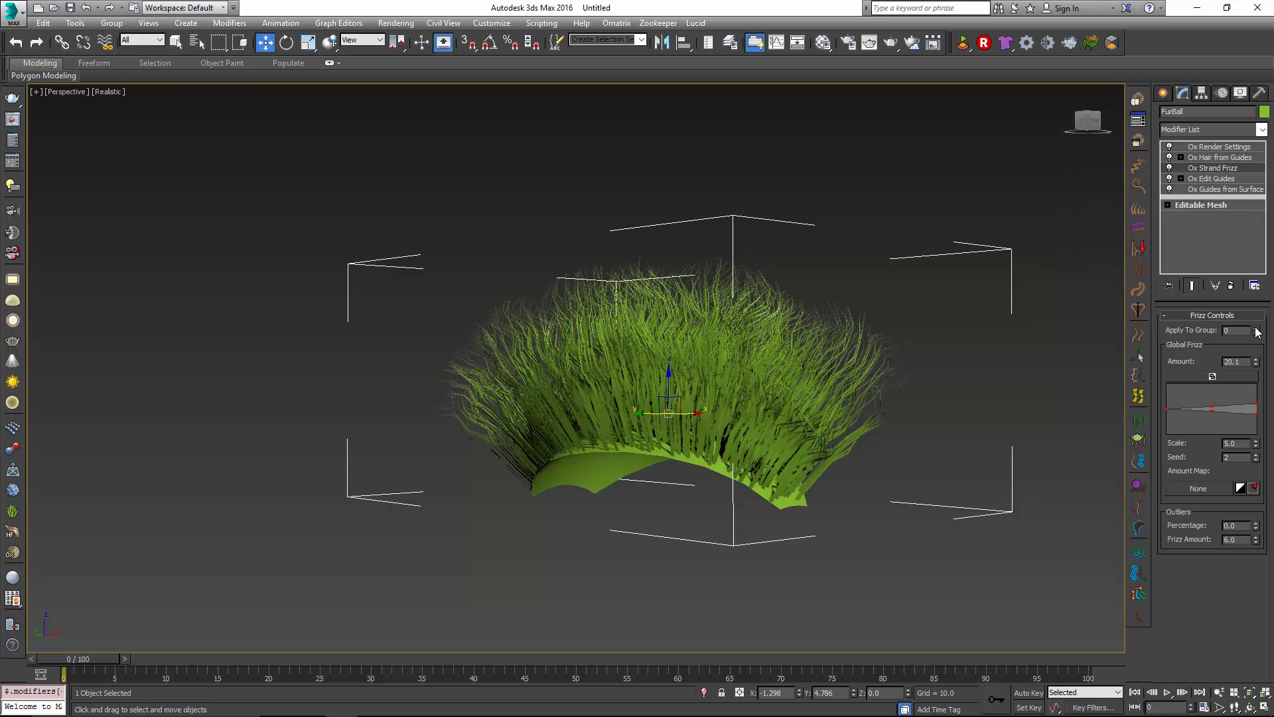
Set the frizz Apply To Group to 3 and add Ox Strand Curling.
click(1255, 328)
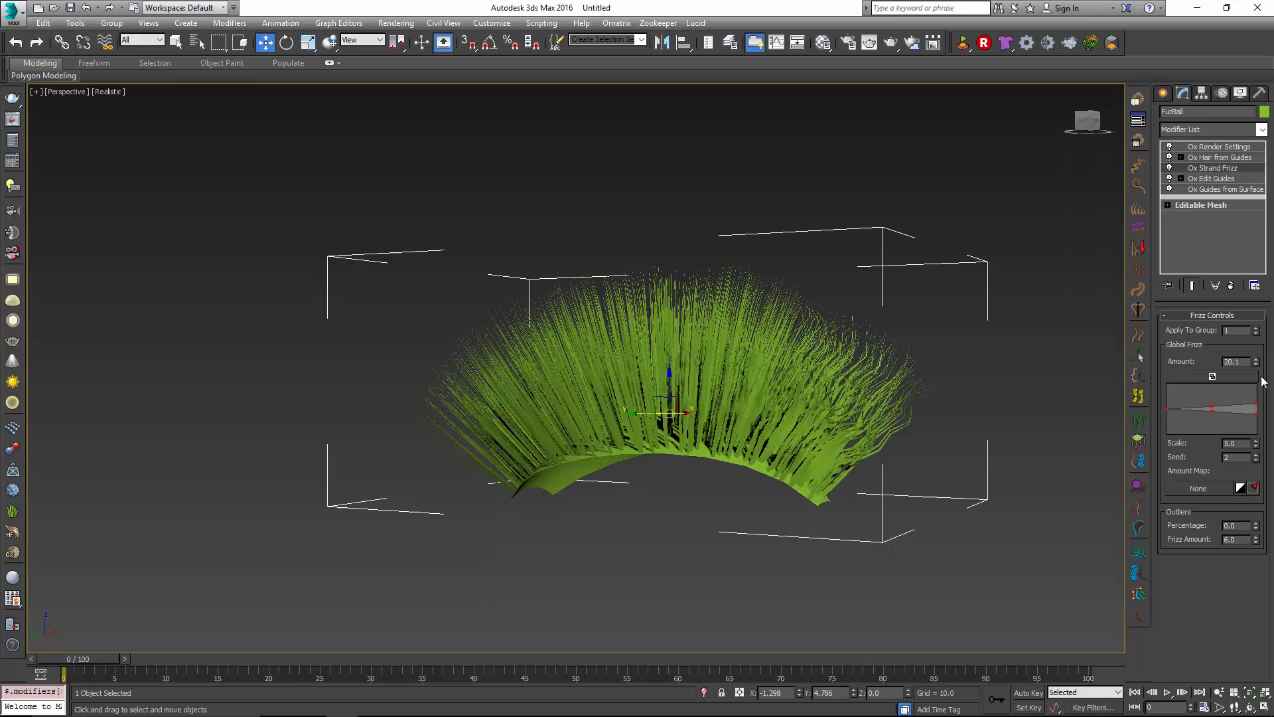
click(1264, 328)
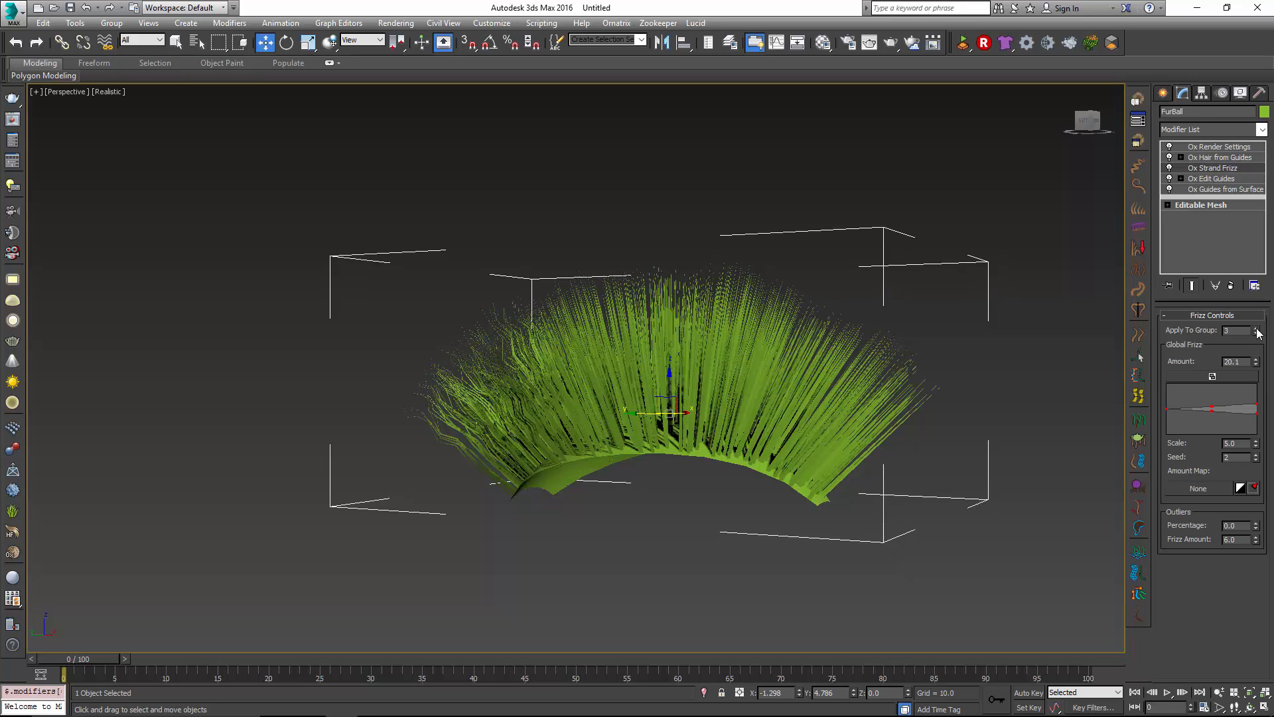
click(1256, 333)
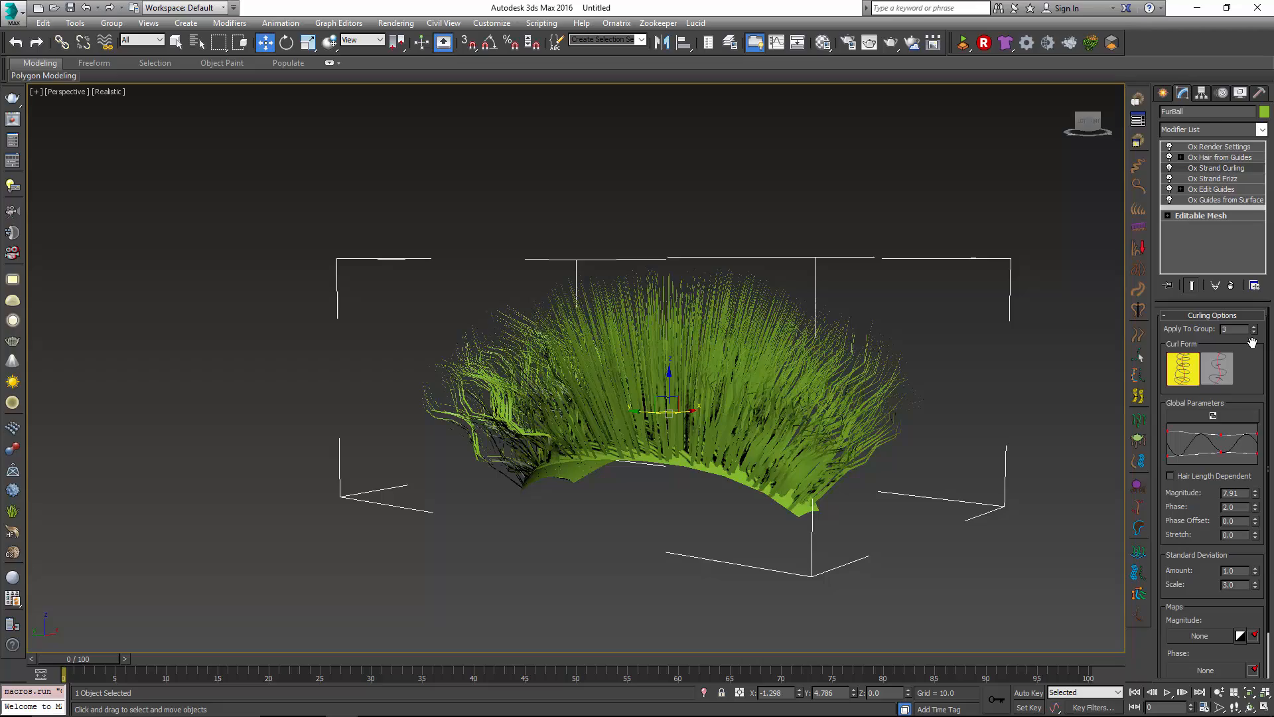
Cycle curling Apply To Group through 0 and 2 back to 3, then add Ox Strand Gravity.
click(1255, 330)
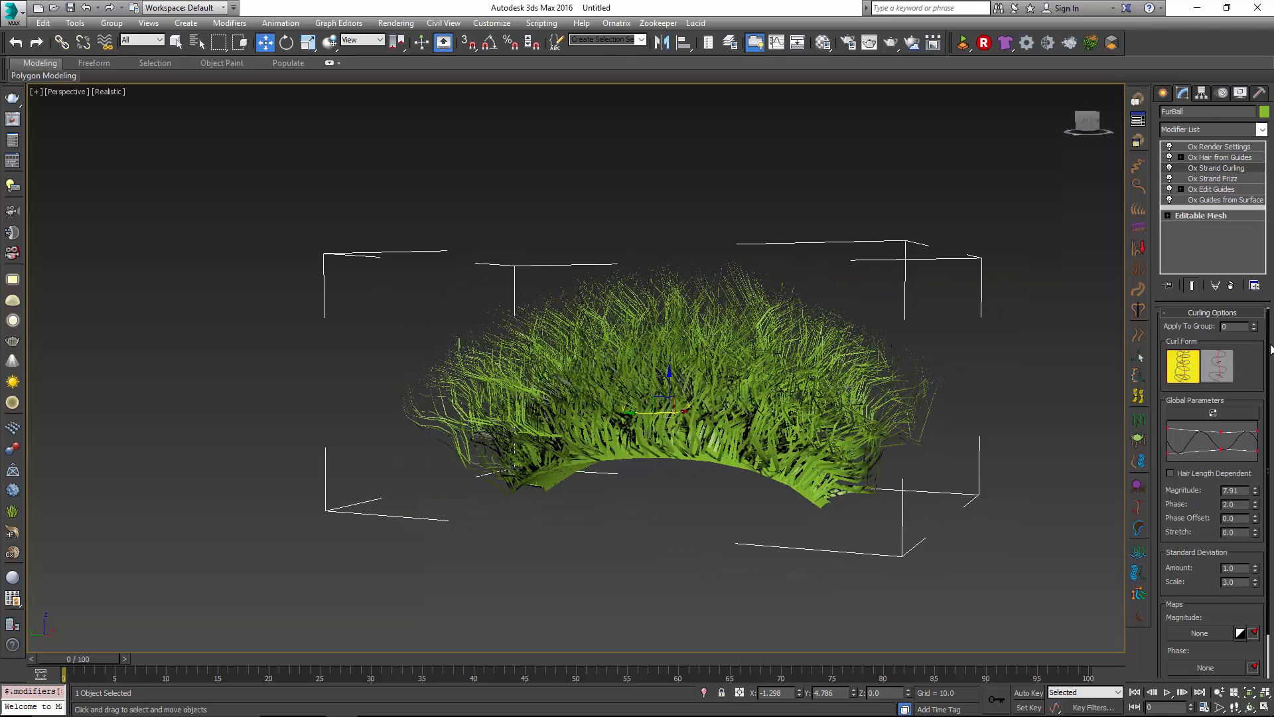
click(1257, 323)
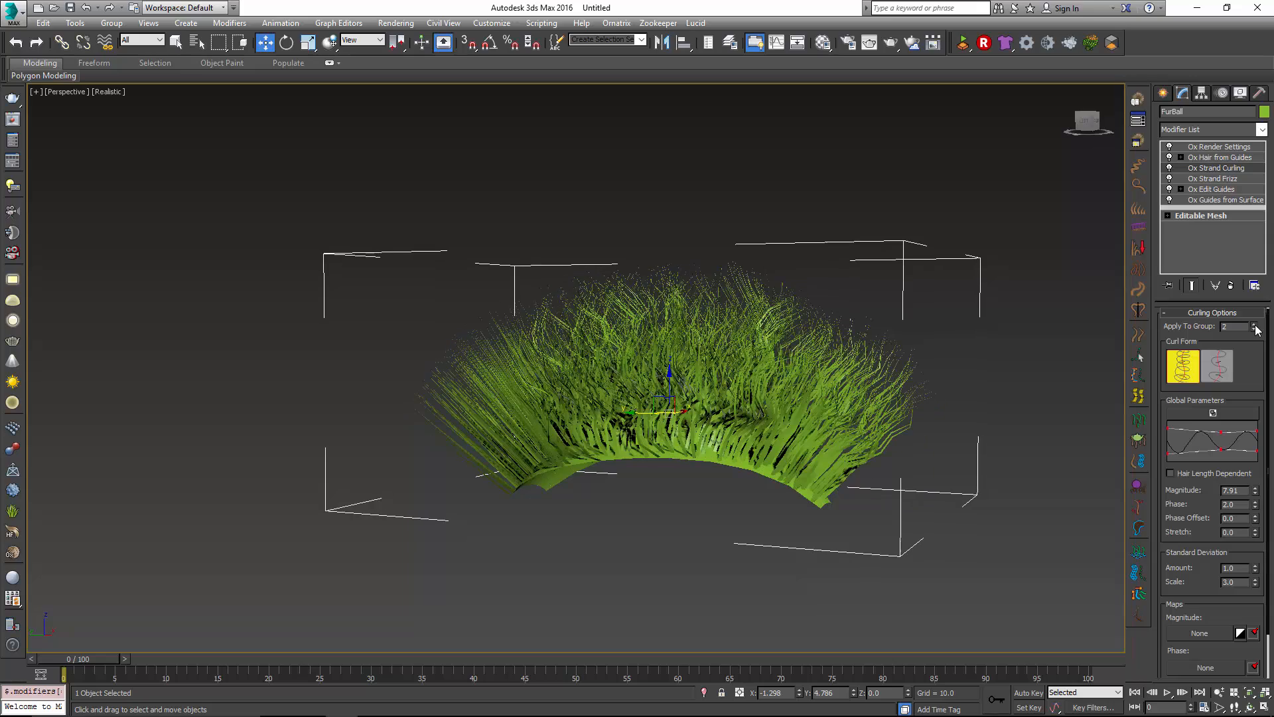
click(1256, 324)
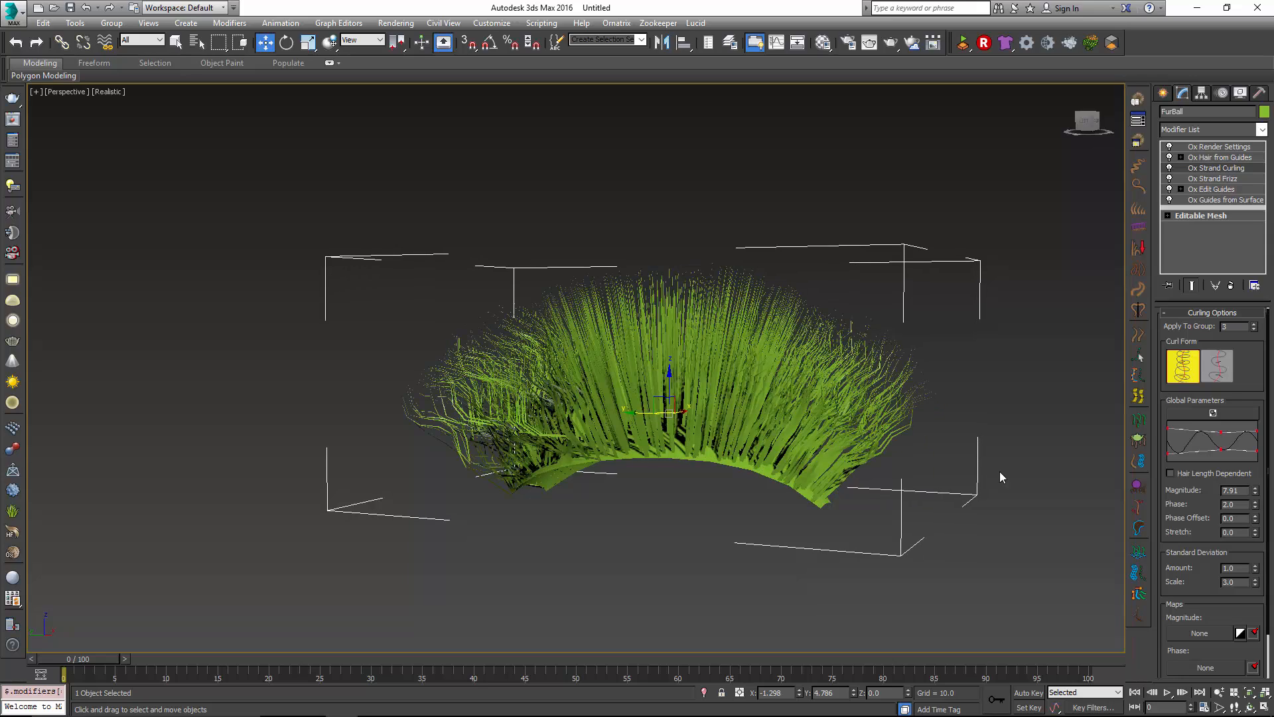
click(1217, 366)
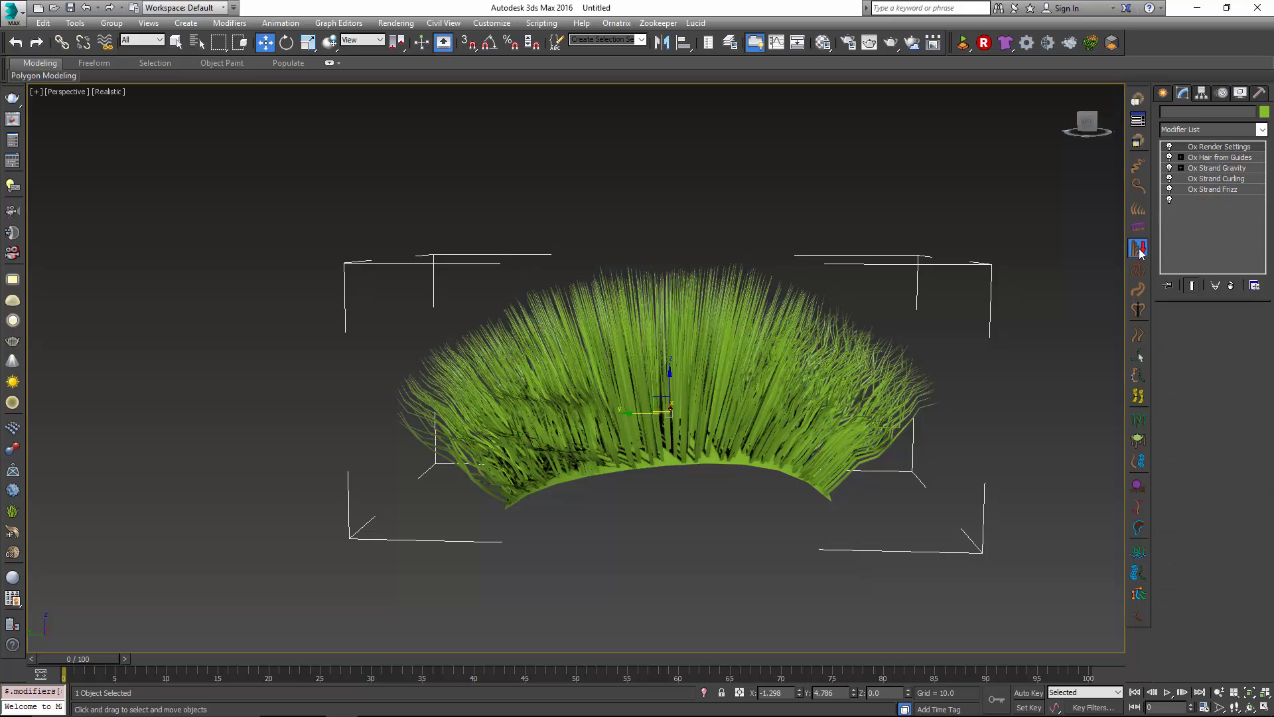
Try gravity Apply To Group values 2 and 3, settling on guide group 2.
click(1217, 167)
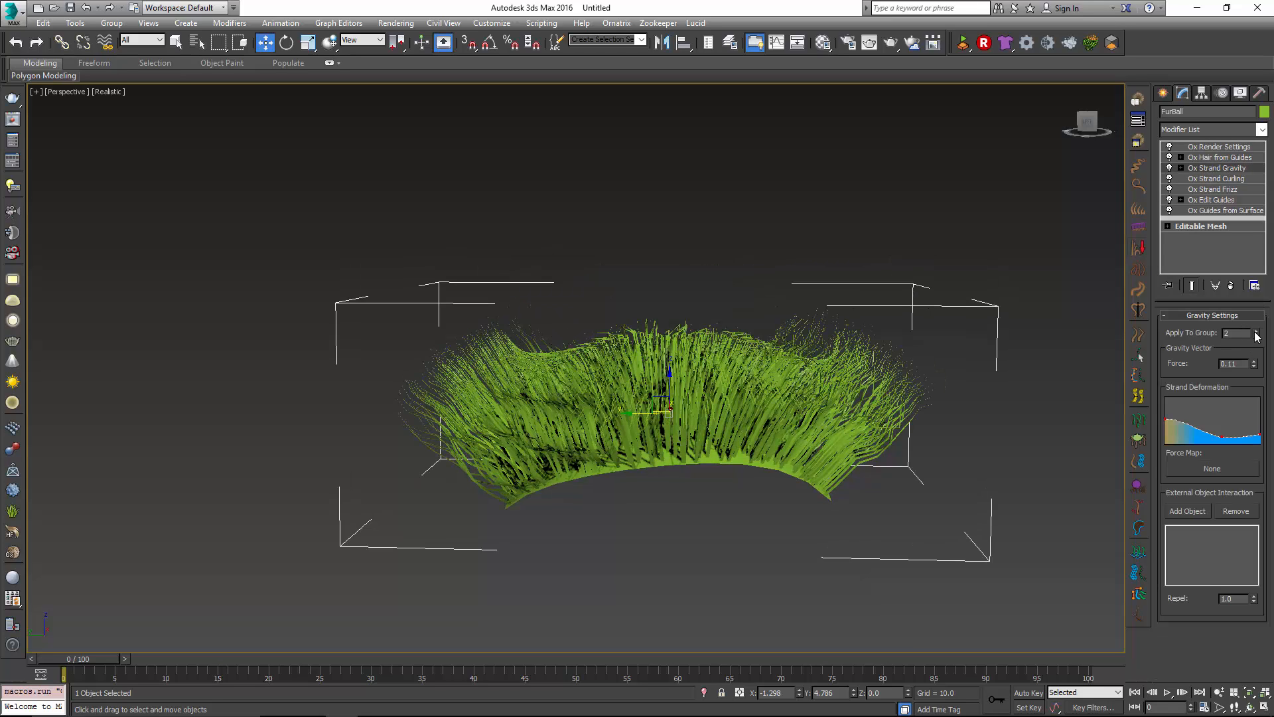
click(1256, 330)
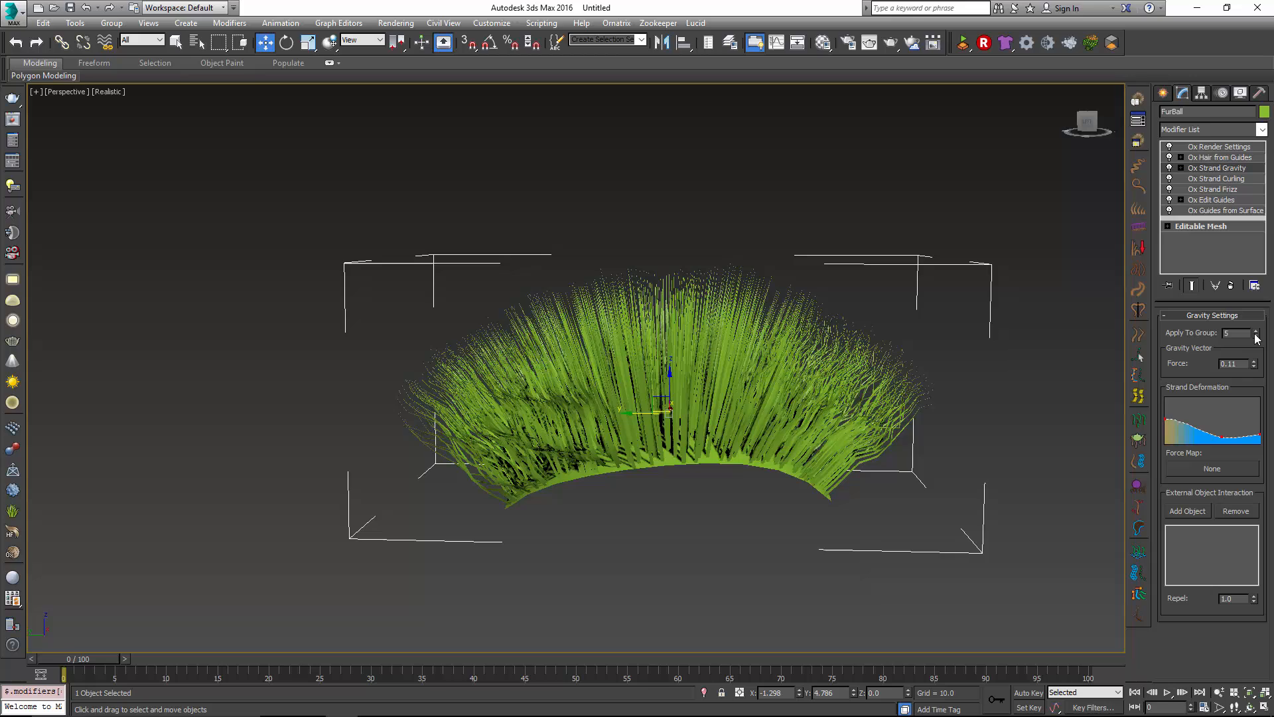
click(1256, 336)
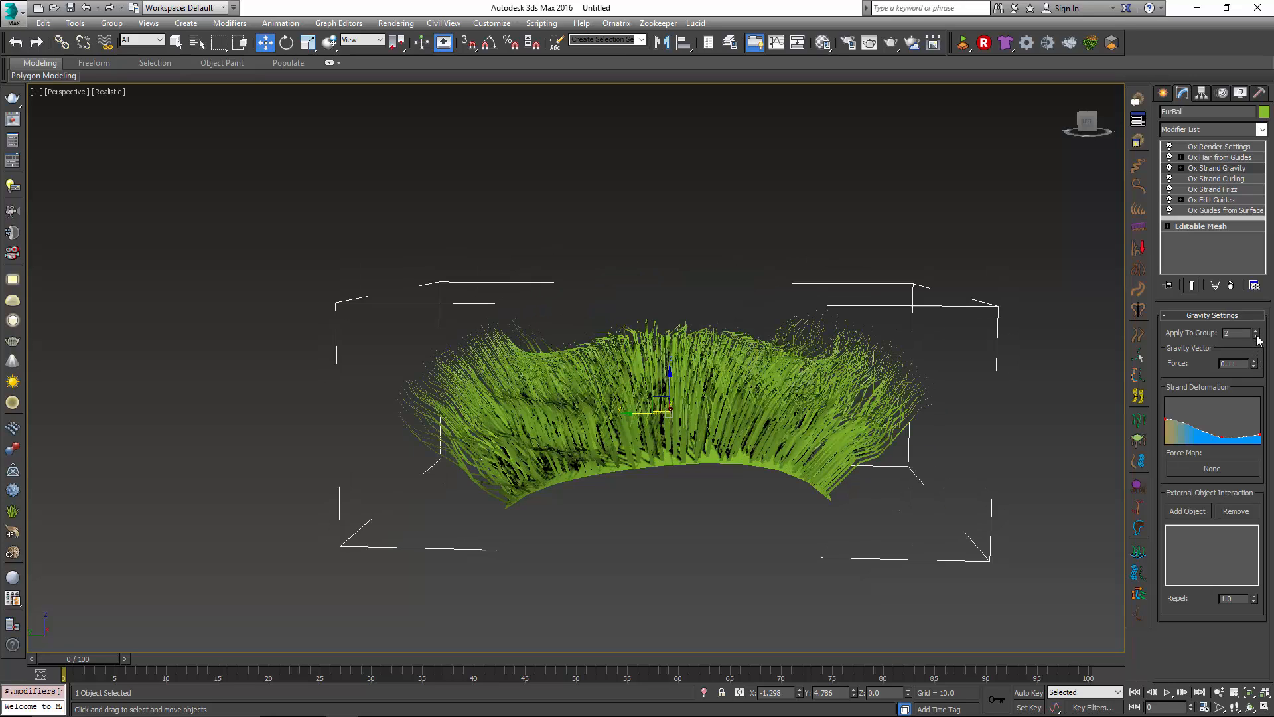
click(1256, 329)
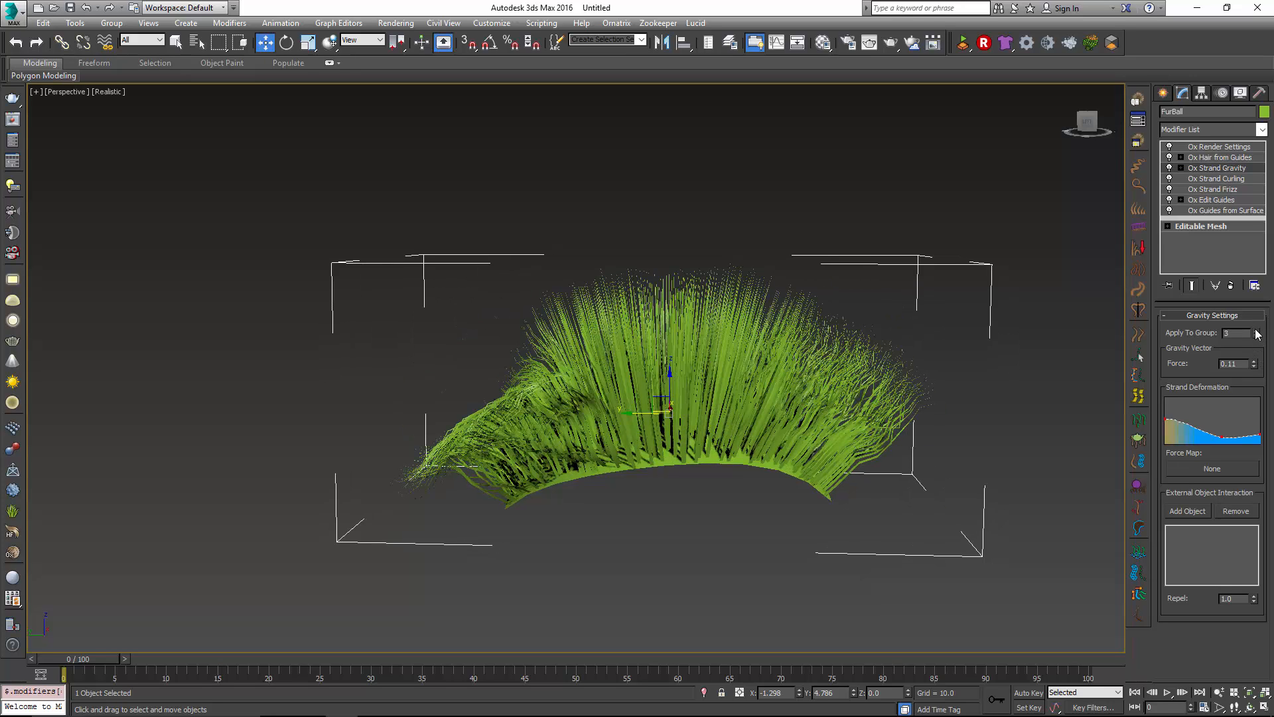
click(1256, 336)
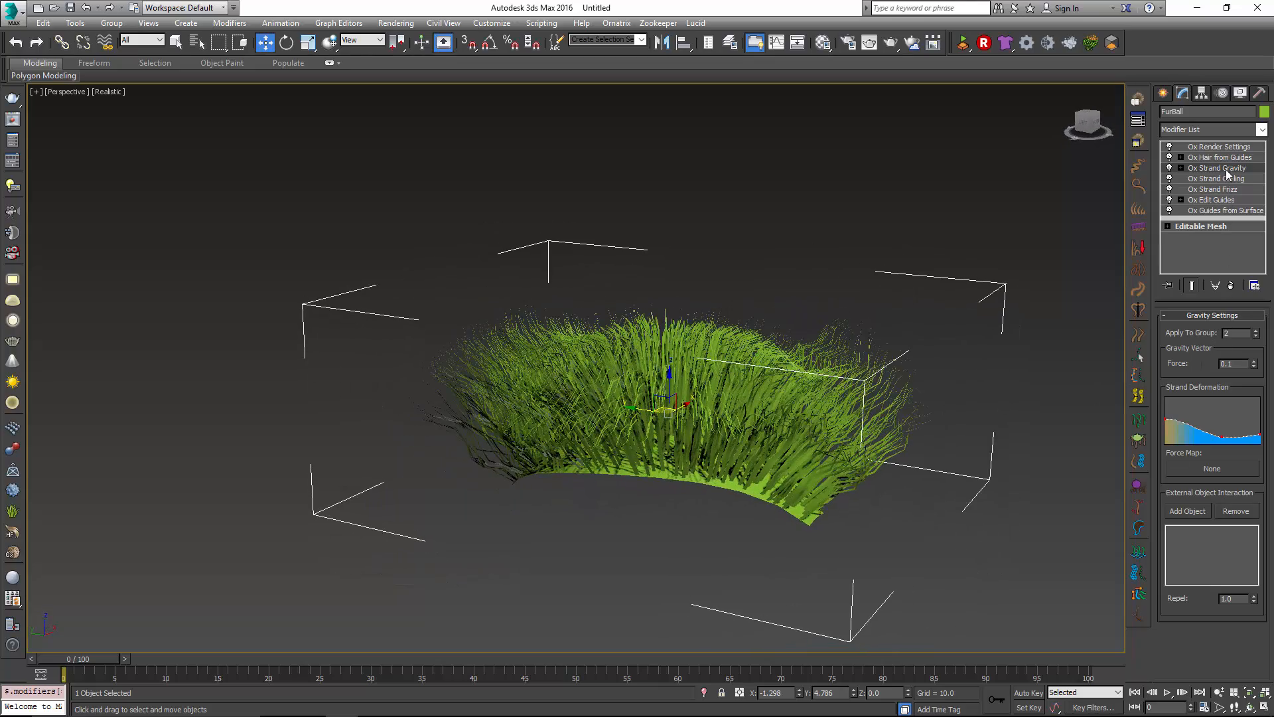
mouse_move(1233, 286)
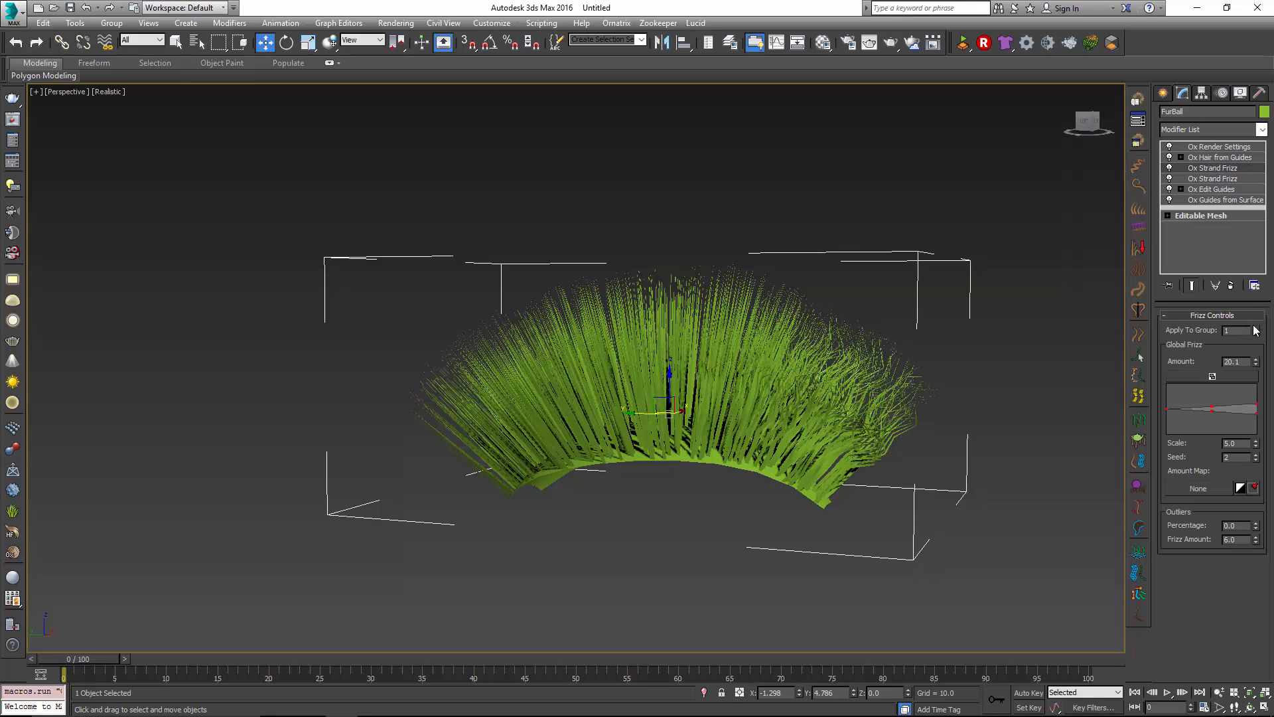
Raise the second frizz modifier's Apply To Group spinner to 2.
click(1254, 327)
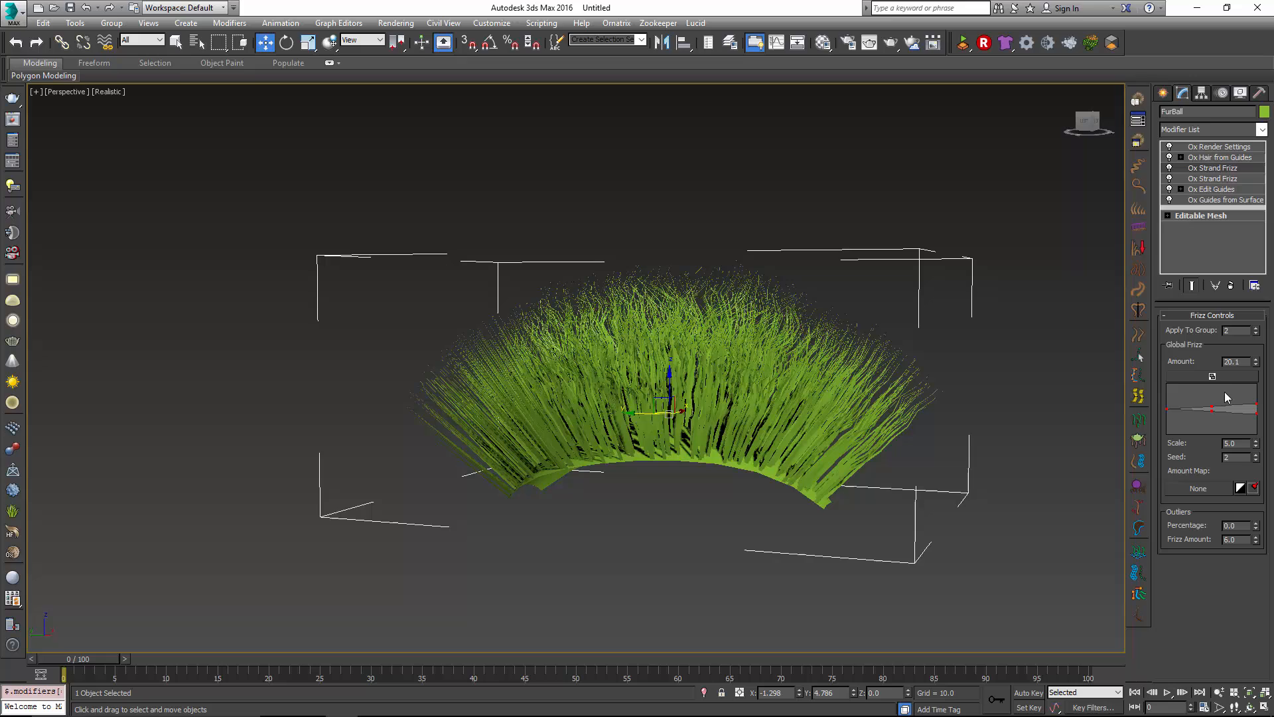
mouse_move(1210, 409)
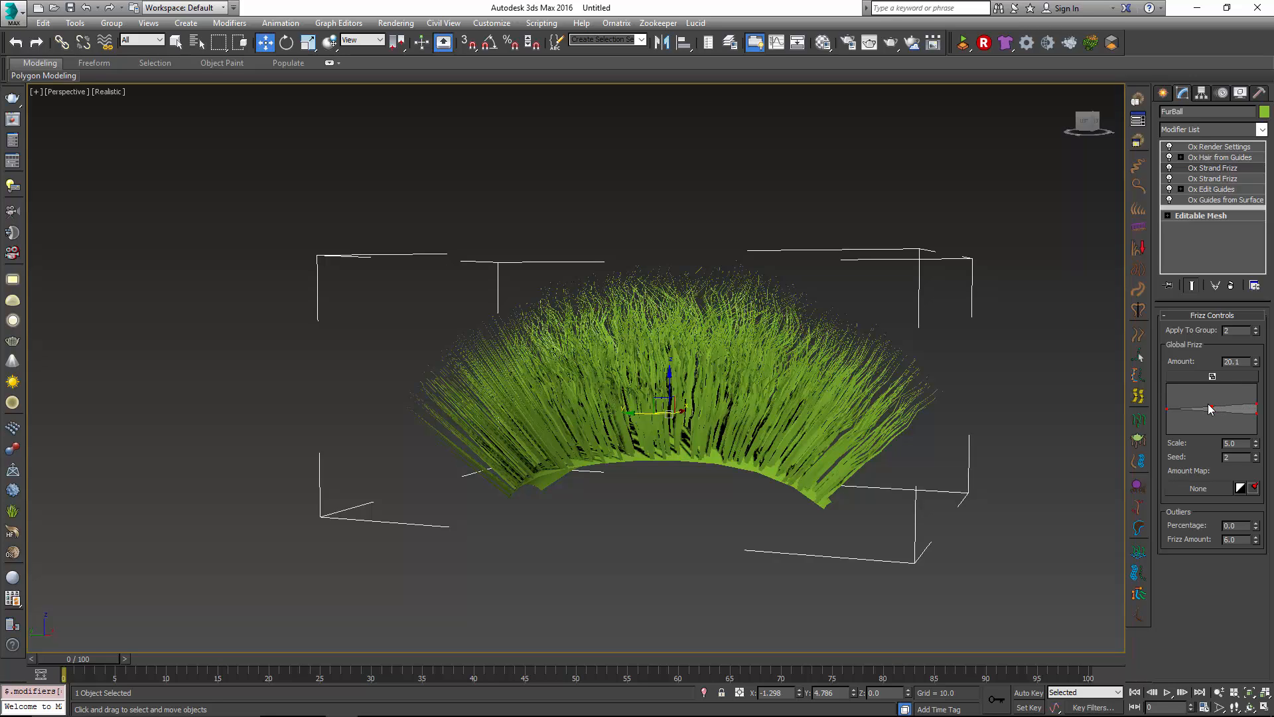